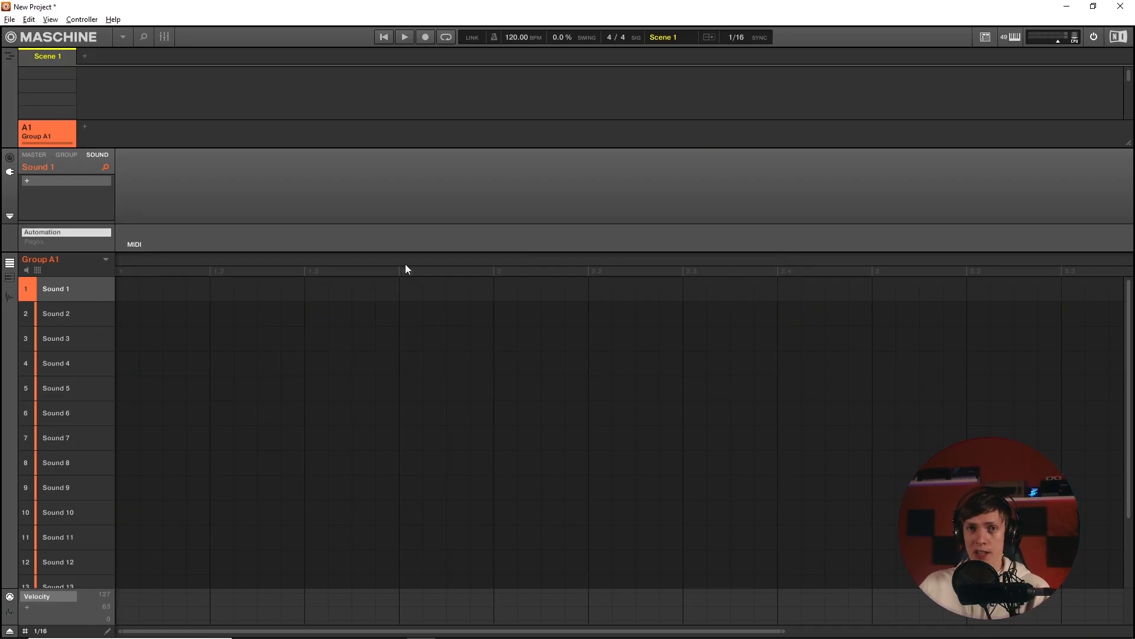
pyautogui.moveTo(319, 282)
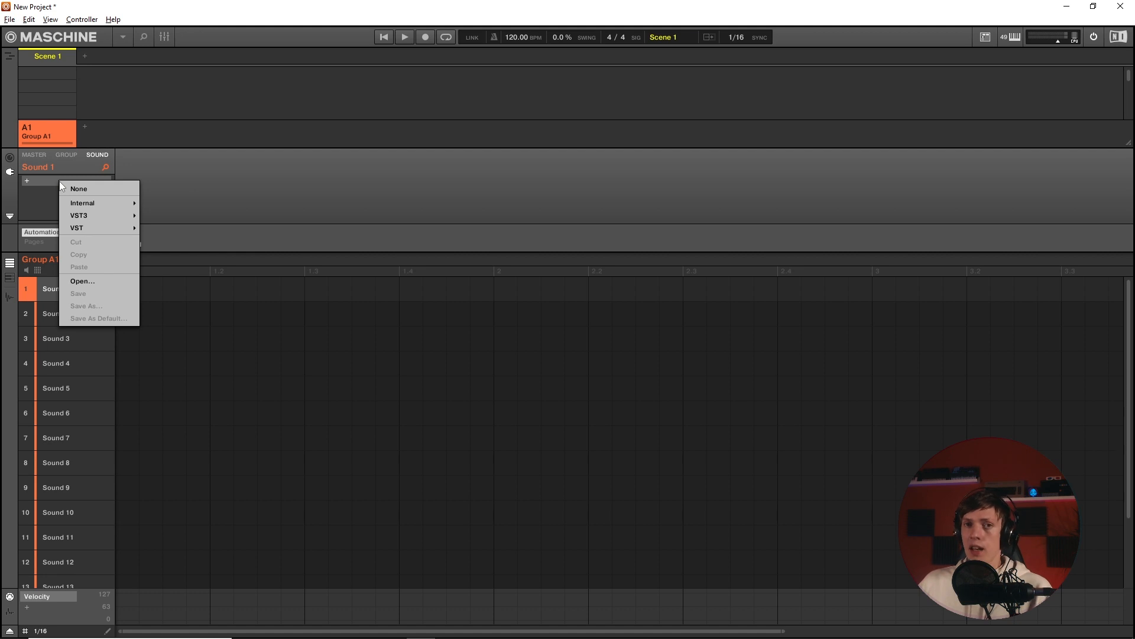
pyautogui.moveTo(83, 203)
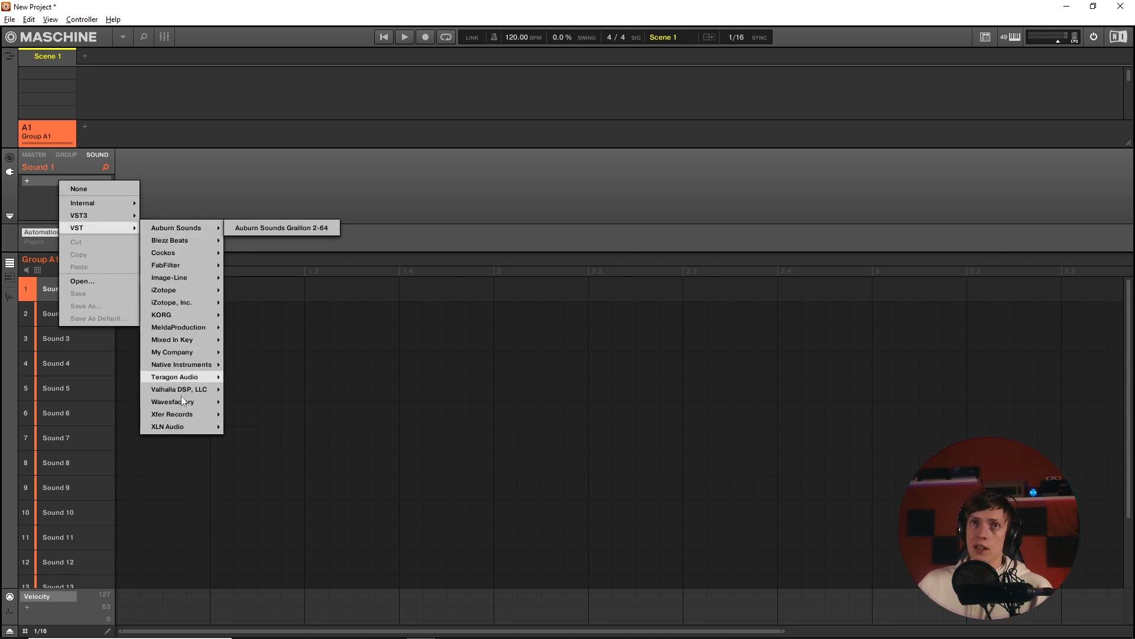
pyautogui.moveTo(169, 240)
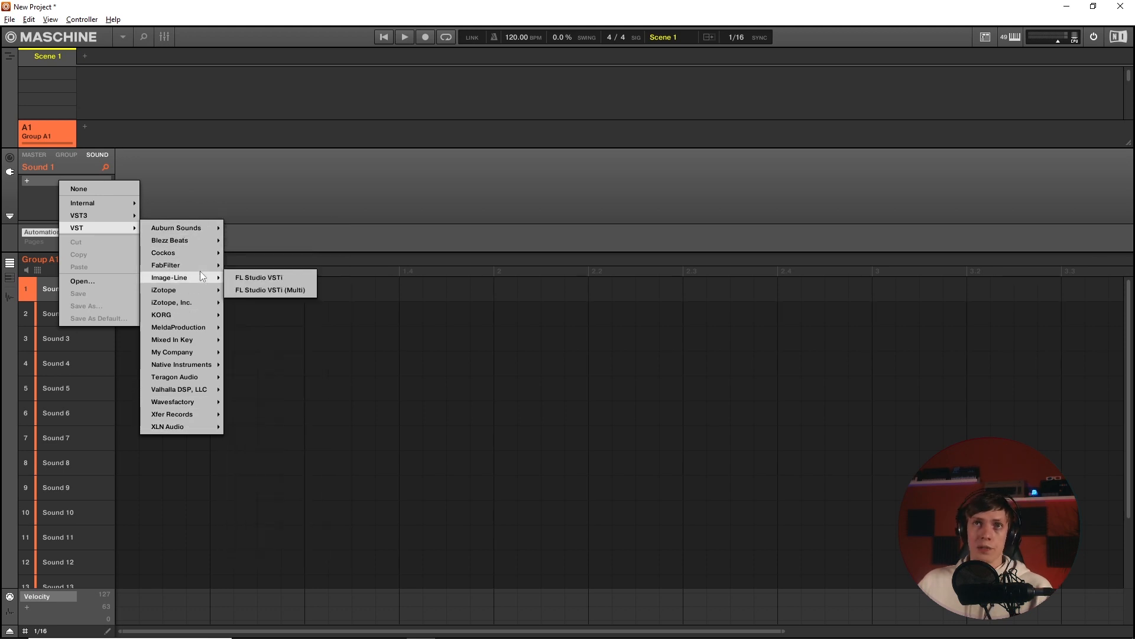
pyautogui.moveTo(165, 290)
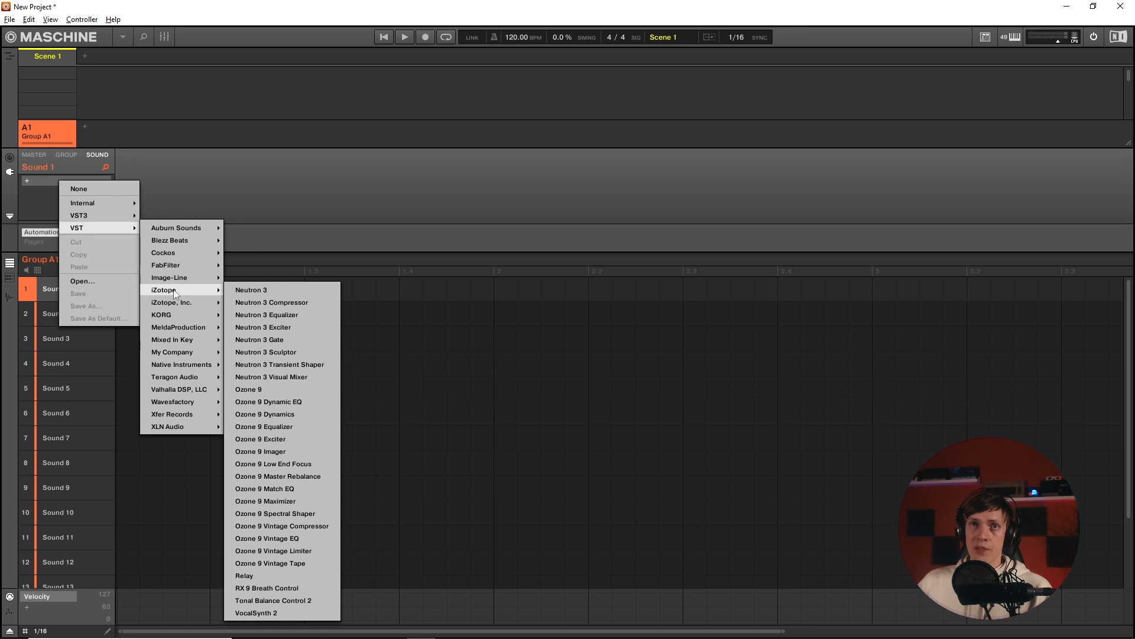
pyautogui.moveTo(277, 398)
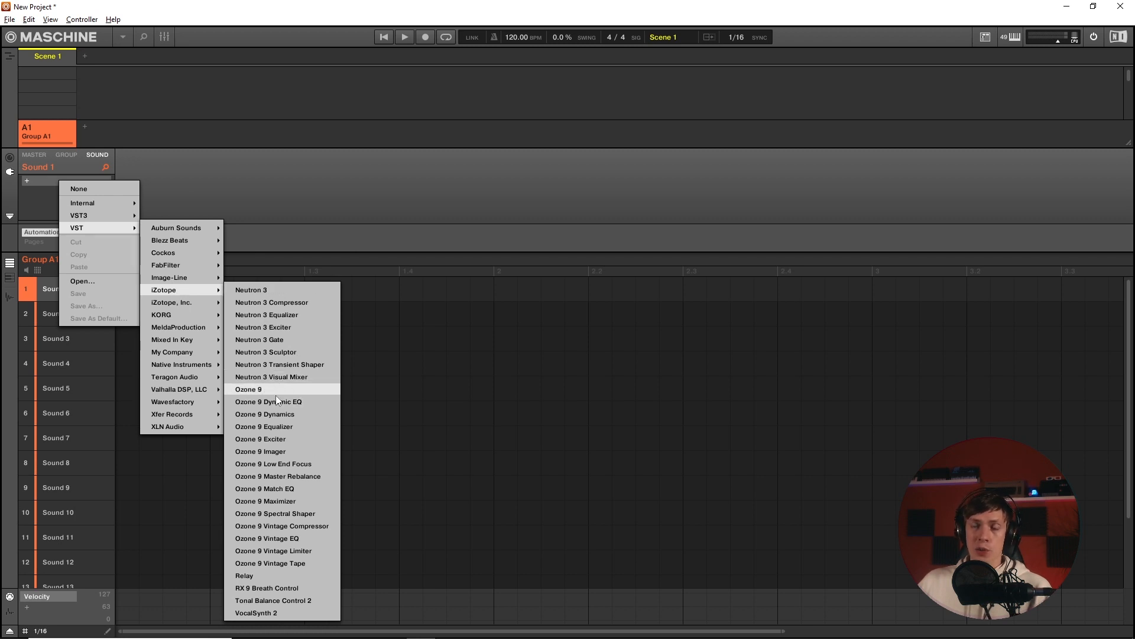
pyautogui.moveTo(80, 215)
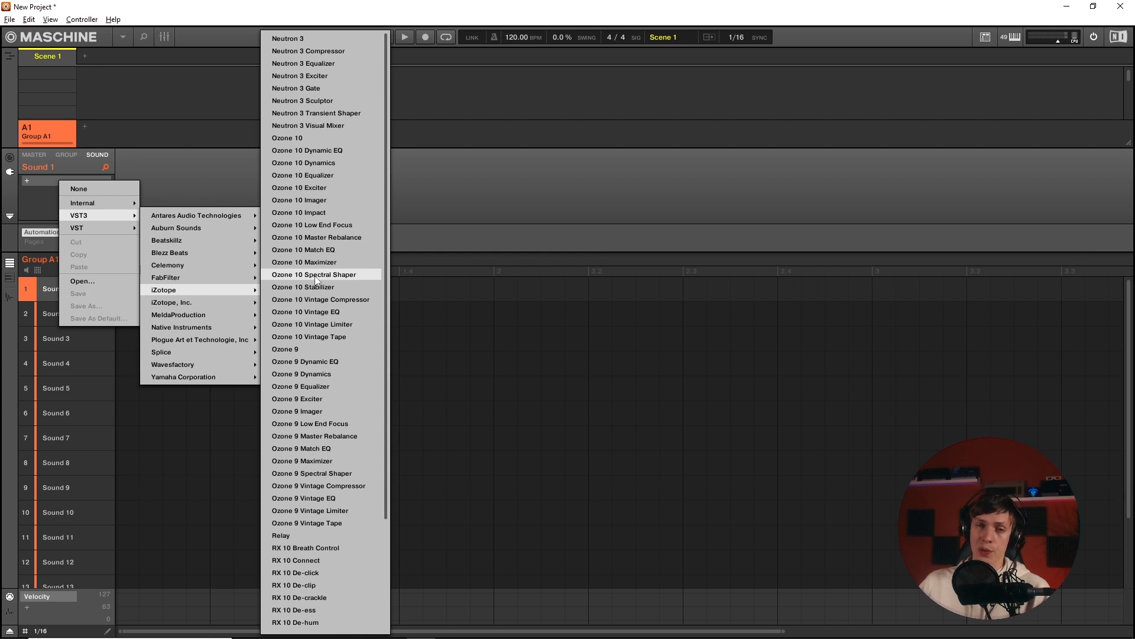
pyautogui.moveTo(315, 199)
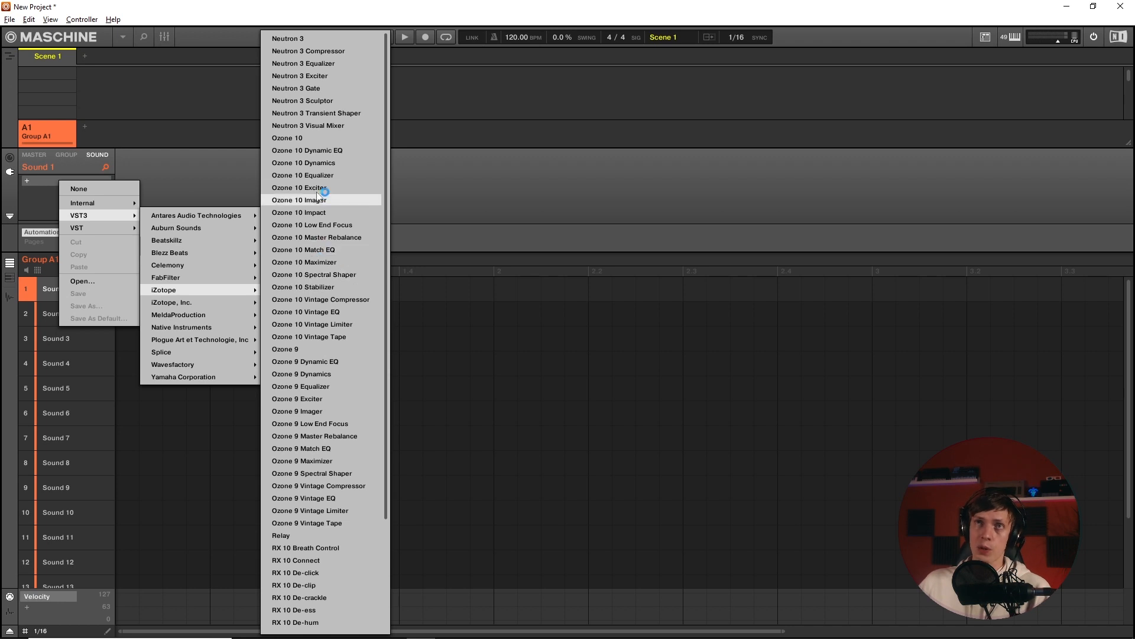
pyautogui.moveTo(312, 142)
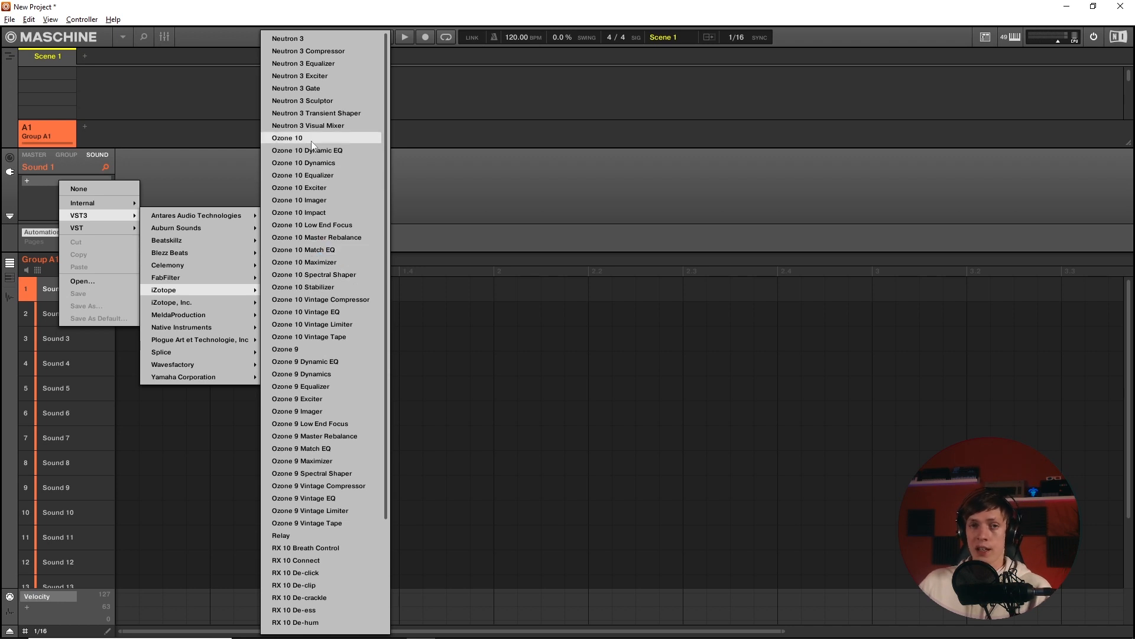
# Choose Ozone 10 from the VST3 iZotope list for the first sound of Group A1
pyautogui.click(296, 137)
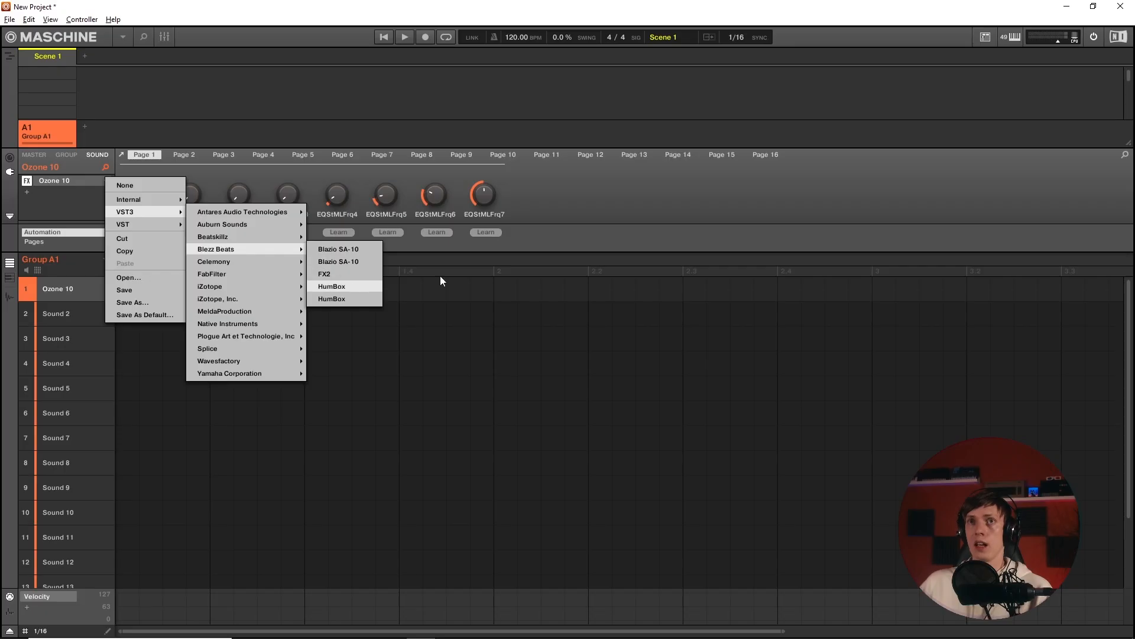
# Swap the first sound's Ozone 10 for the HumBox instrument from Blezz Beats
pyautogui.click(330, 286)
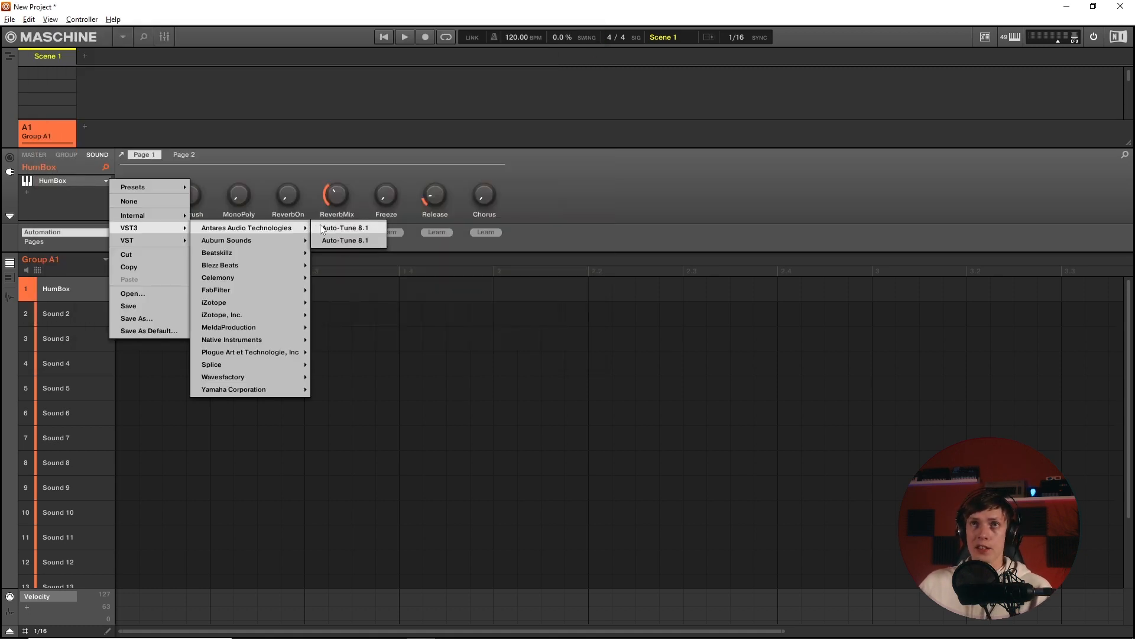
pyautogui.moveTo(218, 277)
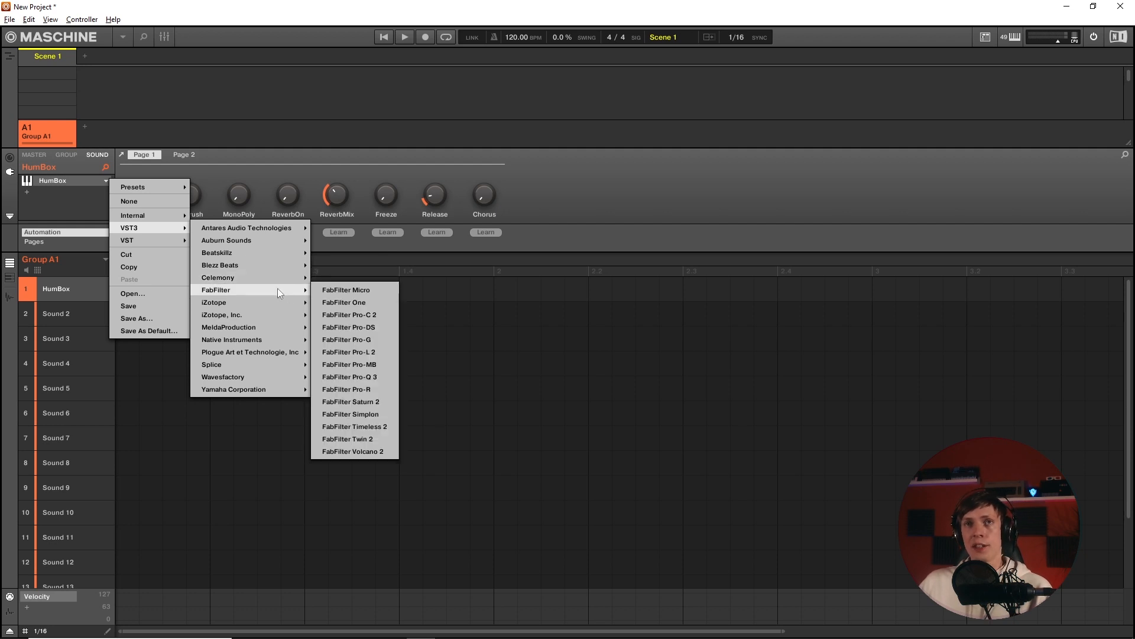
pyautogui.moveTo(249, 277)
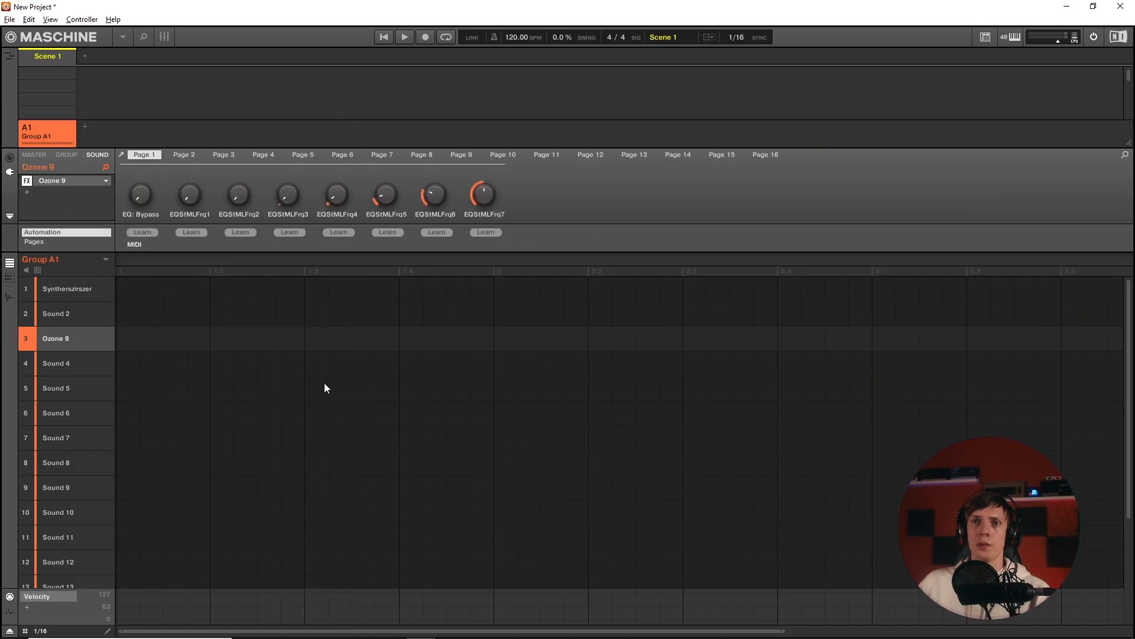
# Select a sound slot in Group A1 for loading Ozone 9 and Blazio SA-10
pyautogui.click(56, 363)
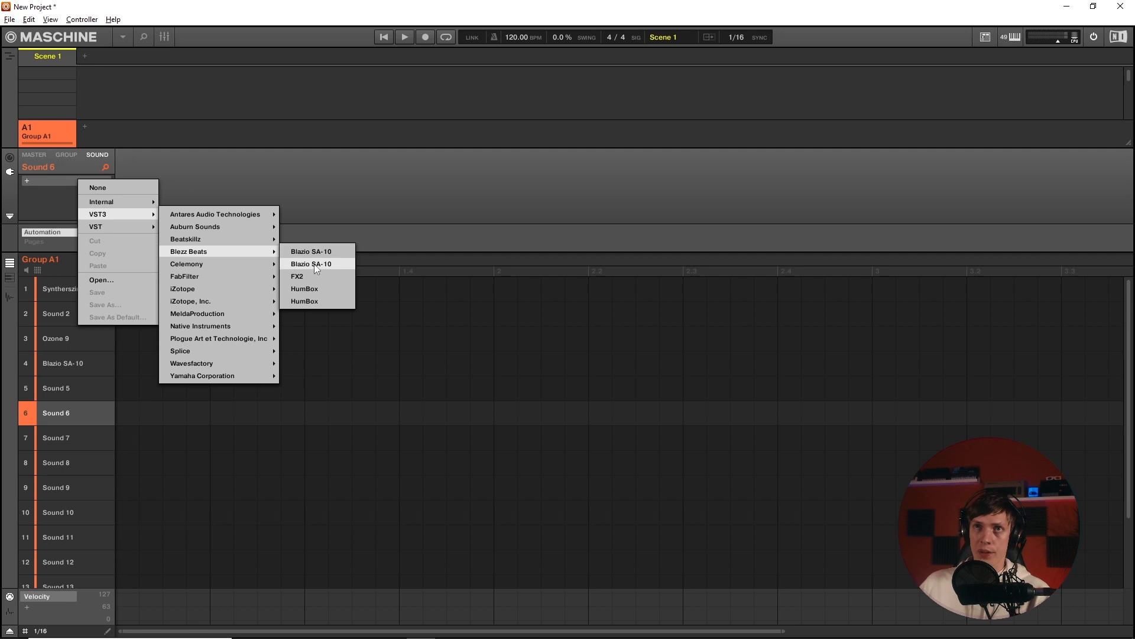
# Load Blazio SA-10 into Sound 6 and view the 2.16 VST3 forum page
pyautogui.click(311, 264)
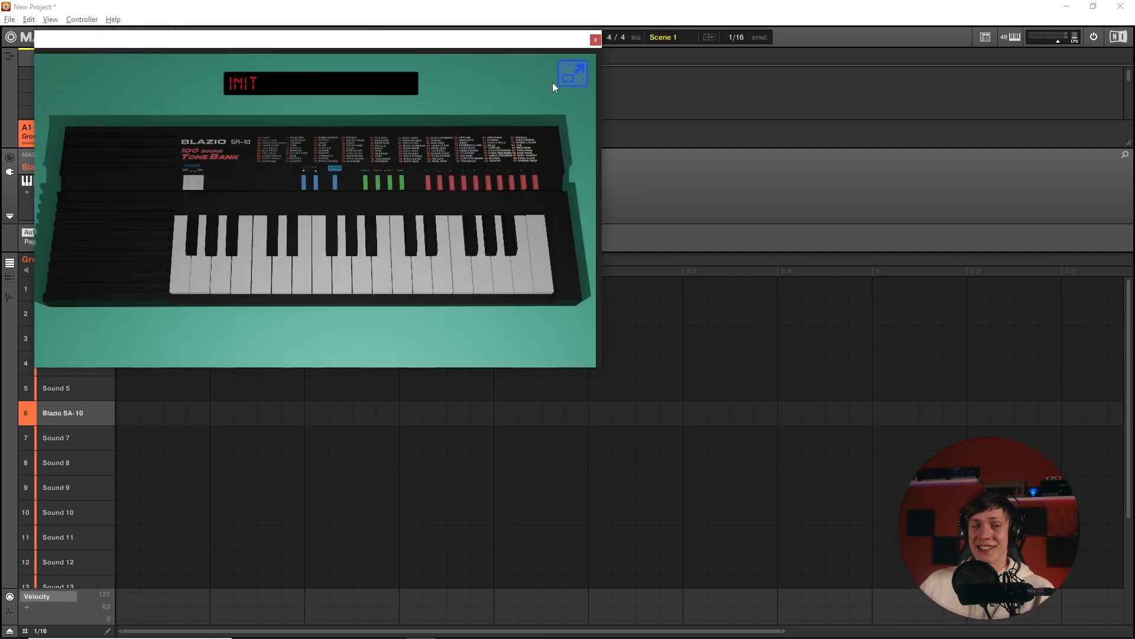
pyautogui.click(572, 73)
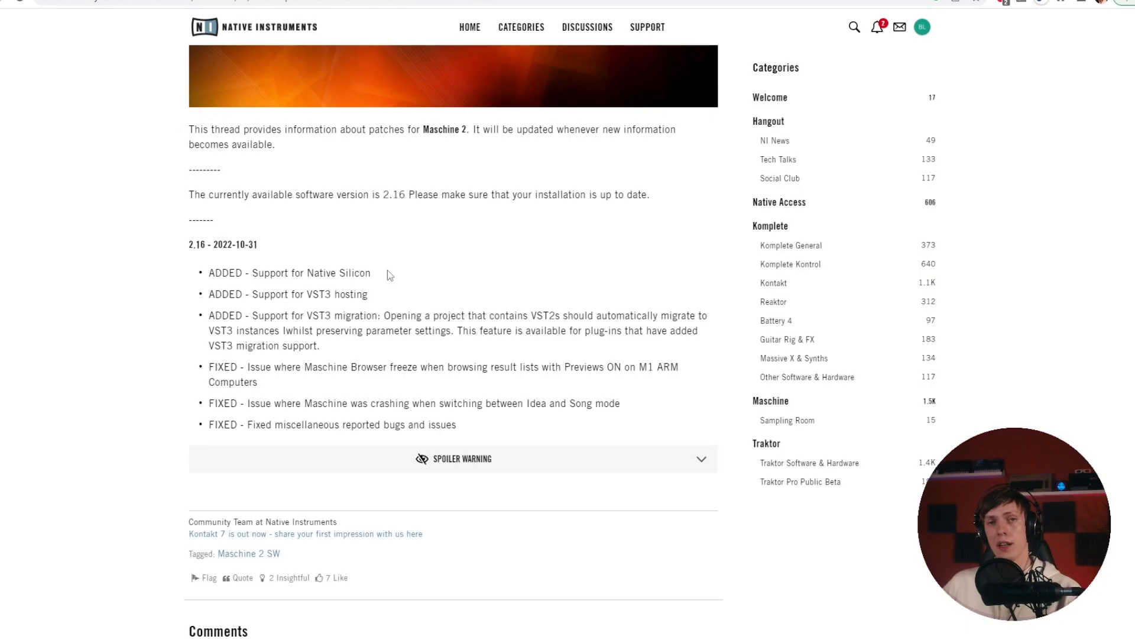
# Scroll to the 2.16 changelog and highlight its FIXED entries
pyautogui.scroll(-3)
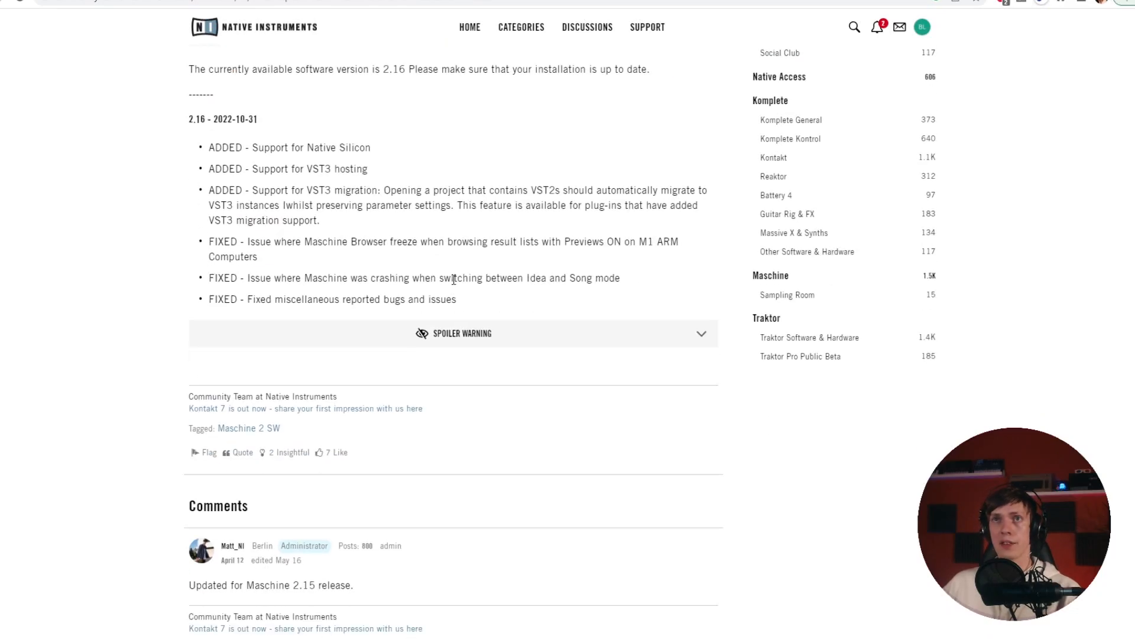
pyautogui.moveTo(207, 220); pyautogui.dragTo(458, 300)
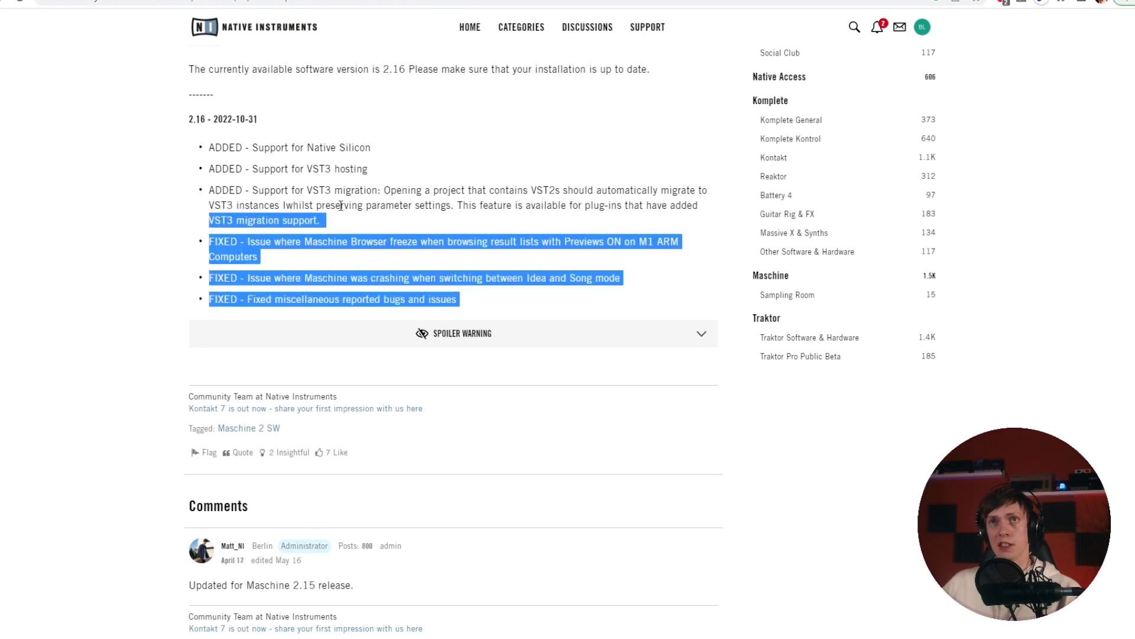